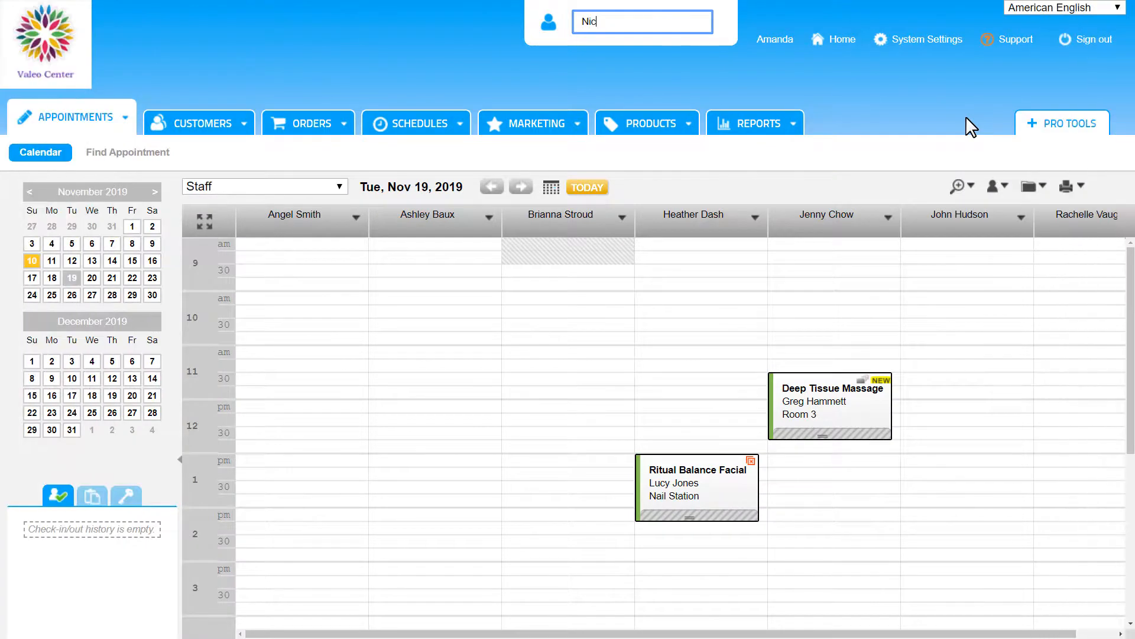
pyautogui.write('o')
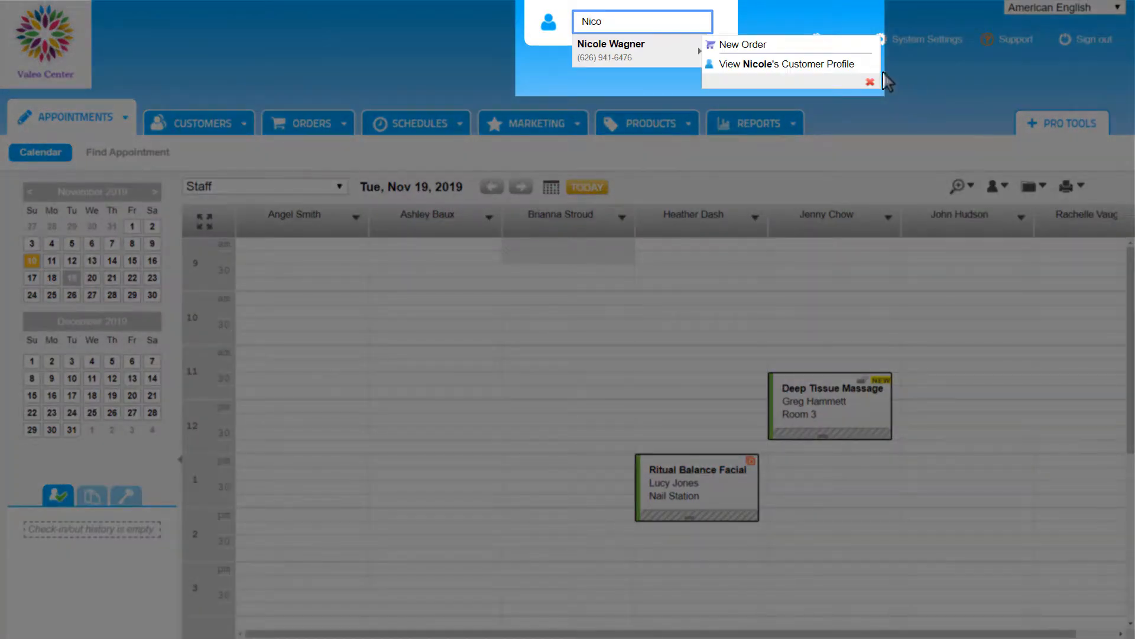
pyautogui.click(788, 64)
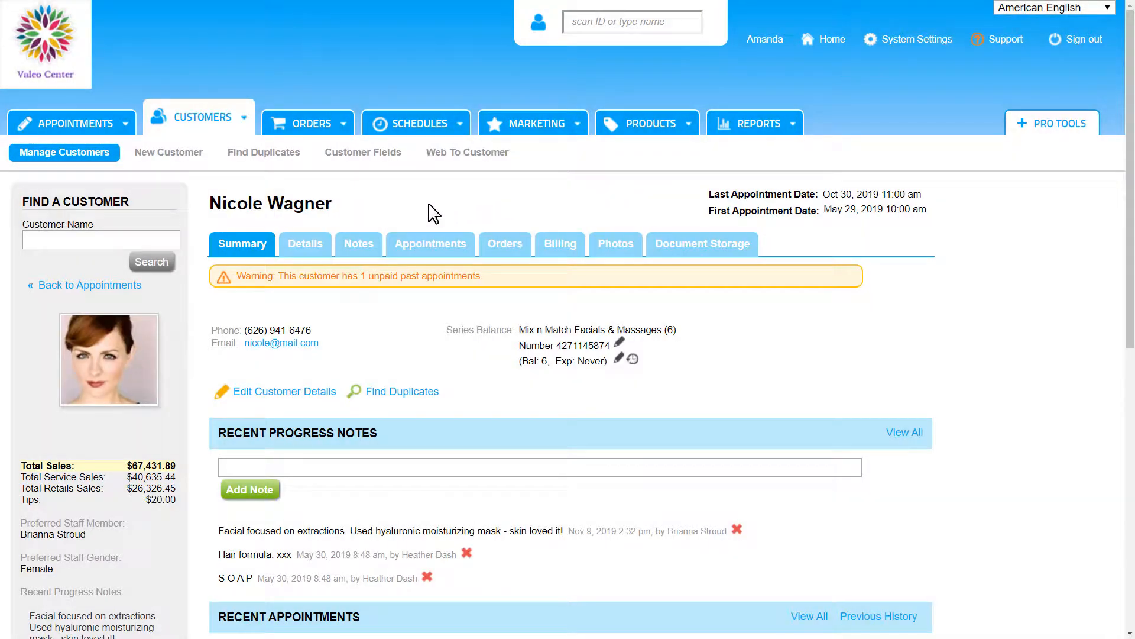
pyautogui.click(359, 243)
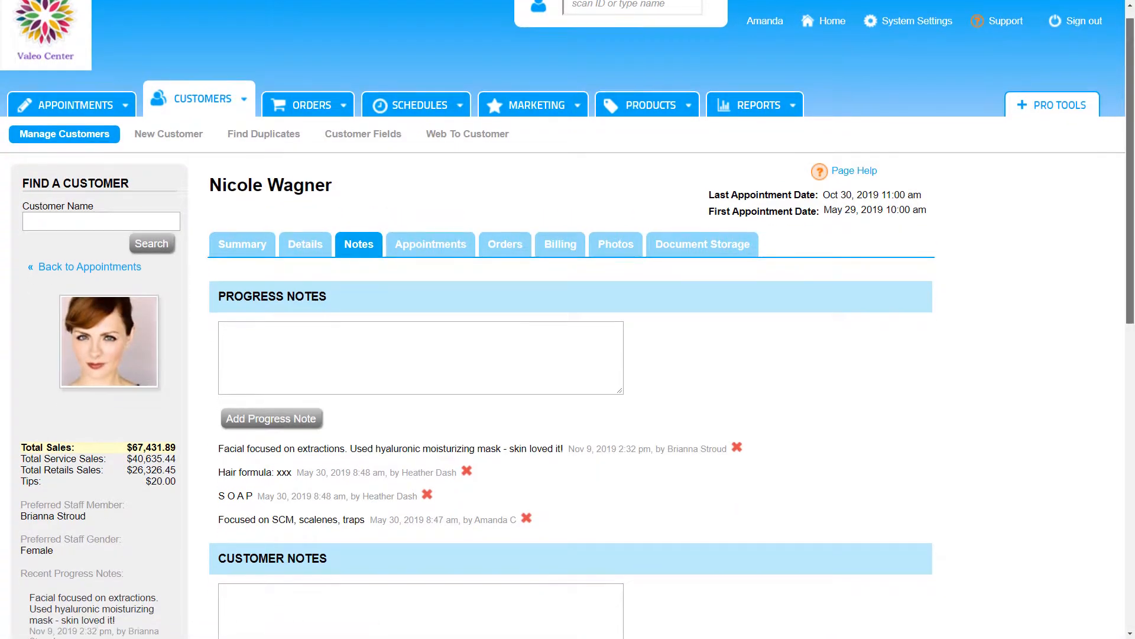
pyautogui.scroll(-3)
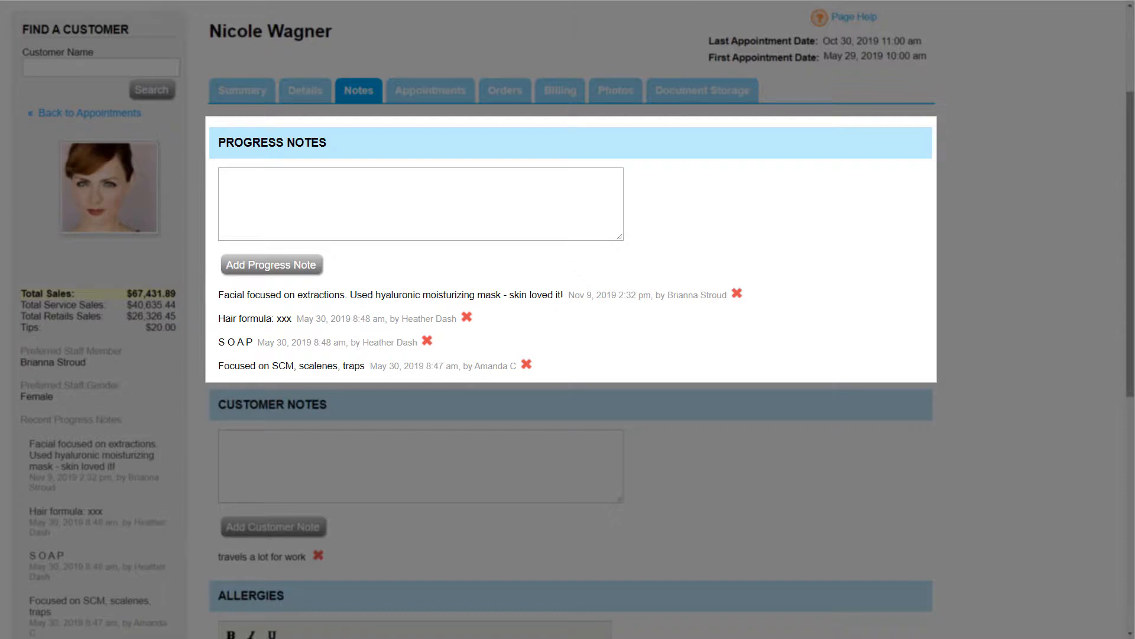
# Add the progress note 'We focused on neck and shoulders during the massage.'
pyautogui.write('We')
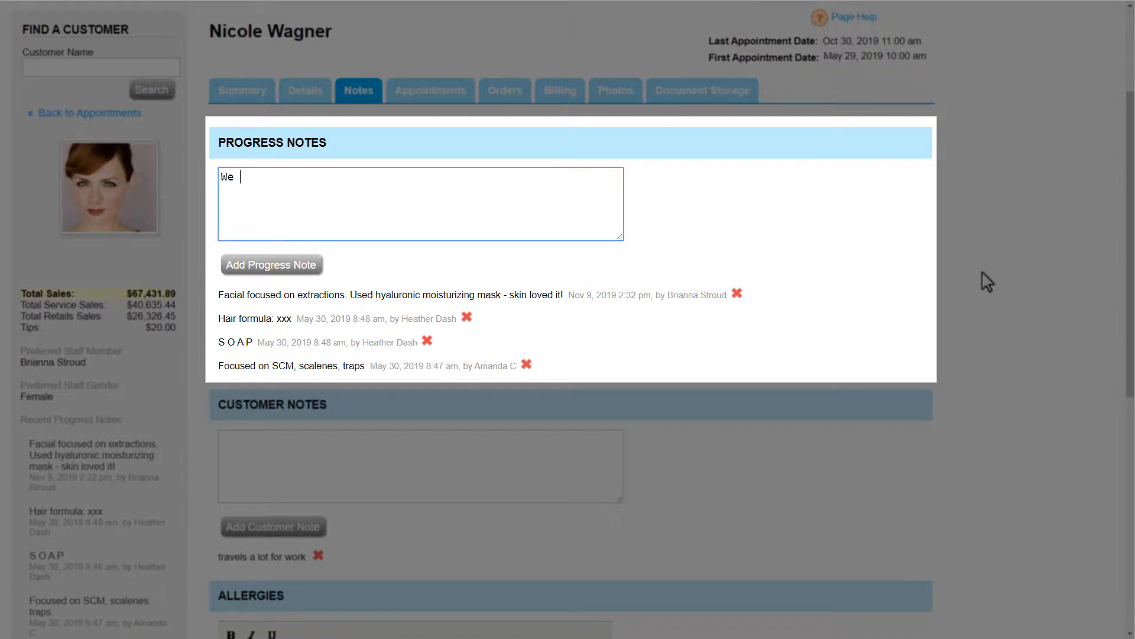
pyautogui.write('focused on neck and shoulders during the massage.')
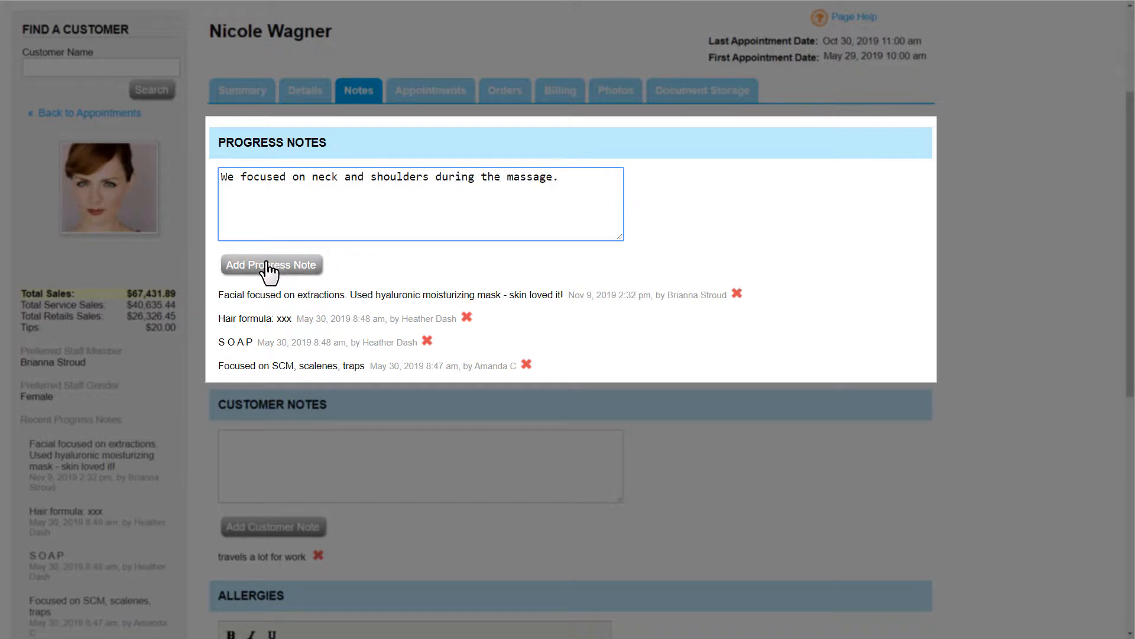
pyautogui.click(271, 264)
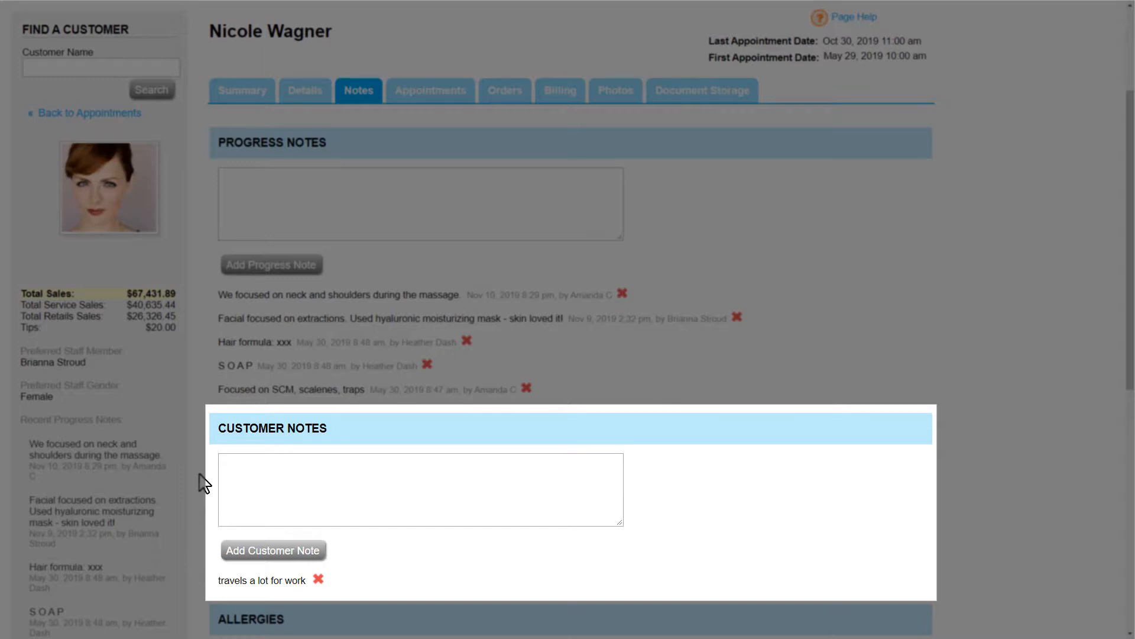
# Add the customer note 'On a strict plant-based diet'
pyautogui.write('On a strict plant-based diet')
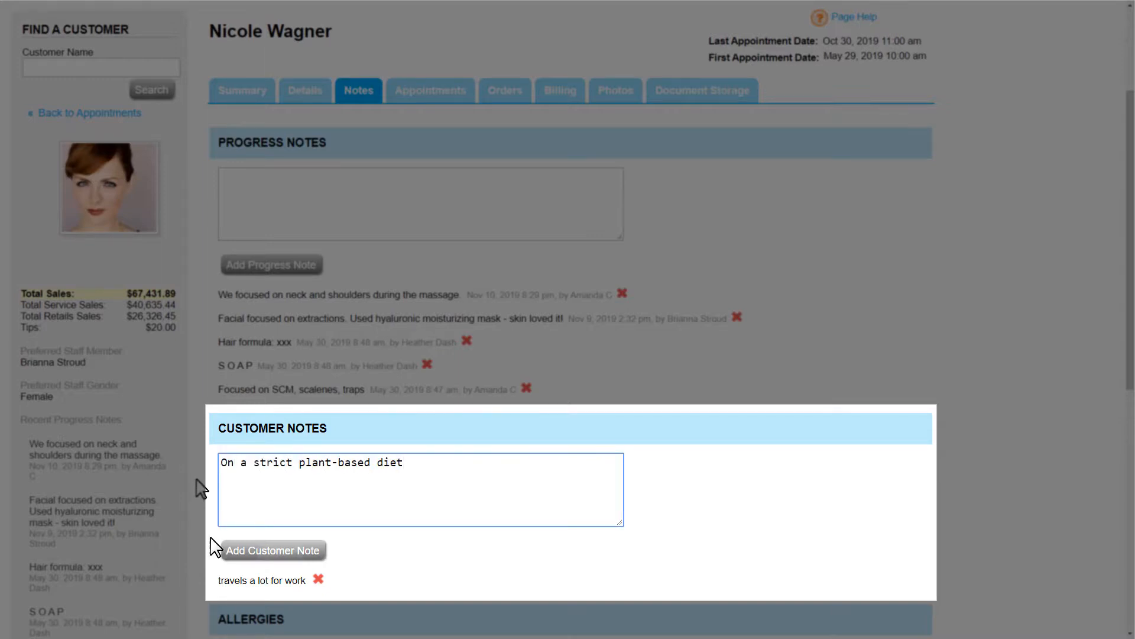
pyautogui.click(273, 549)
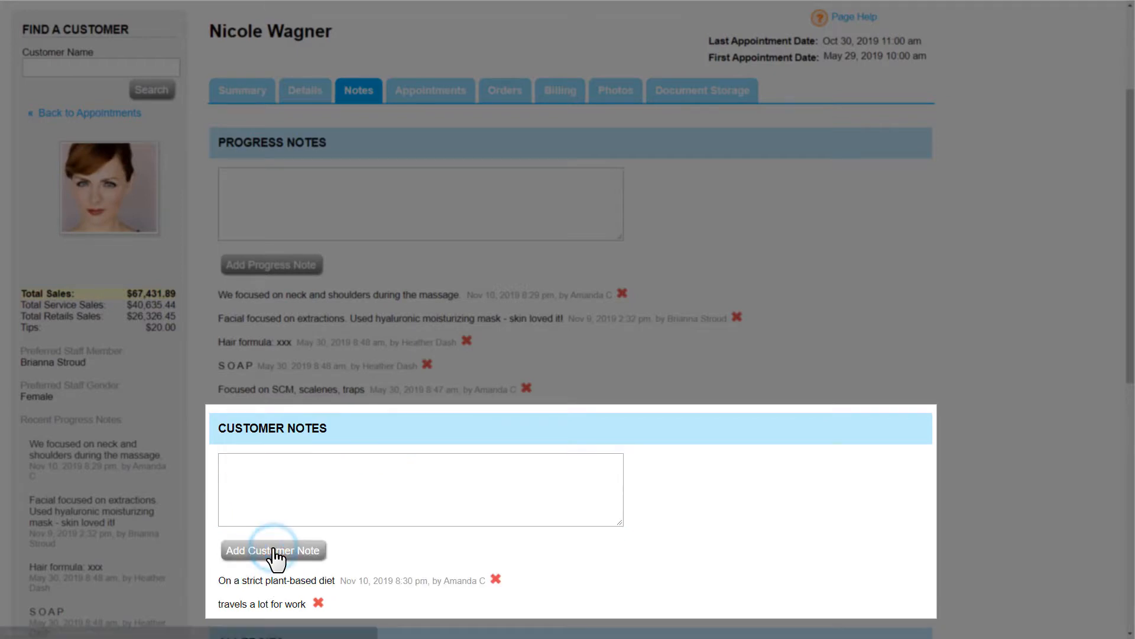
pyautogui.scroll(-3)
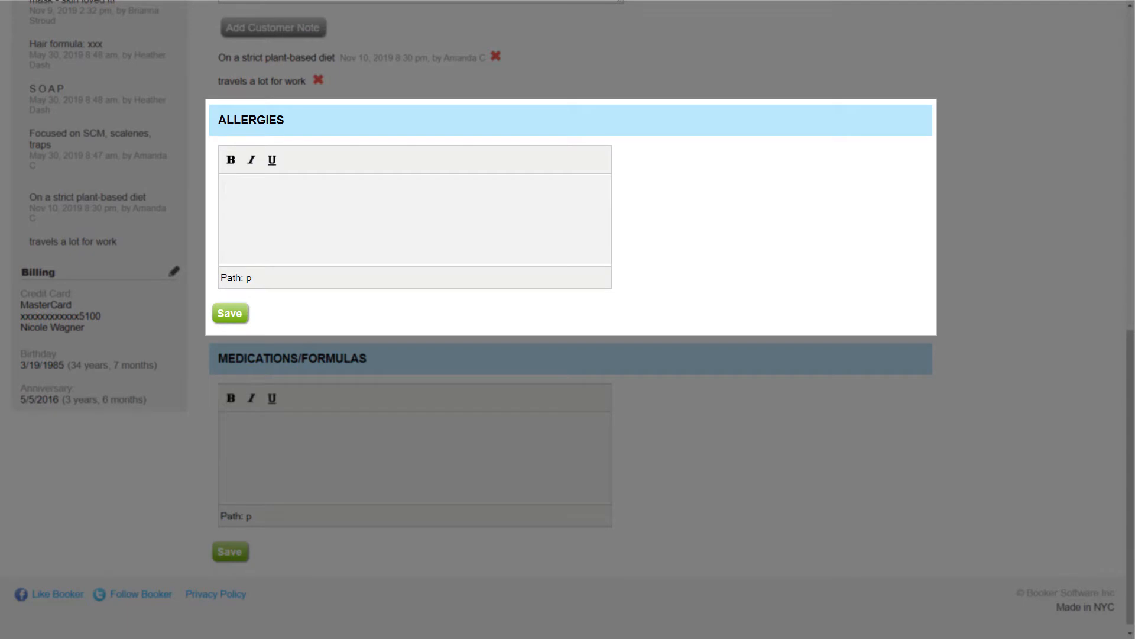
pyautogui.moveTo(281, 322)
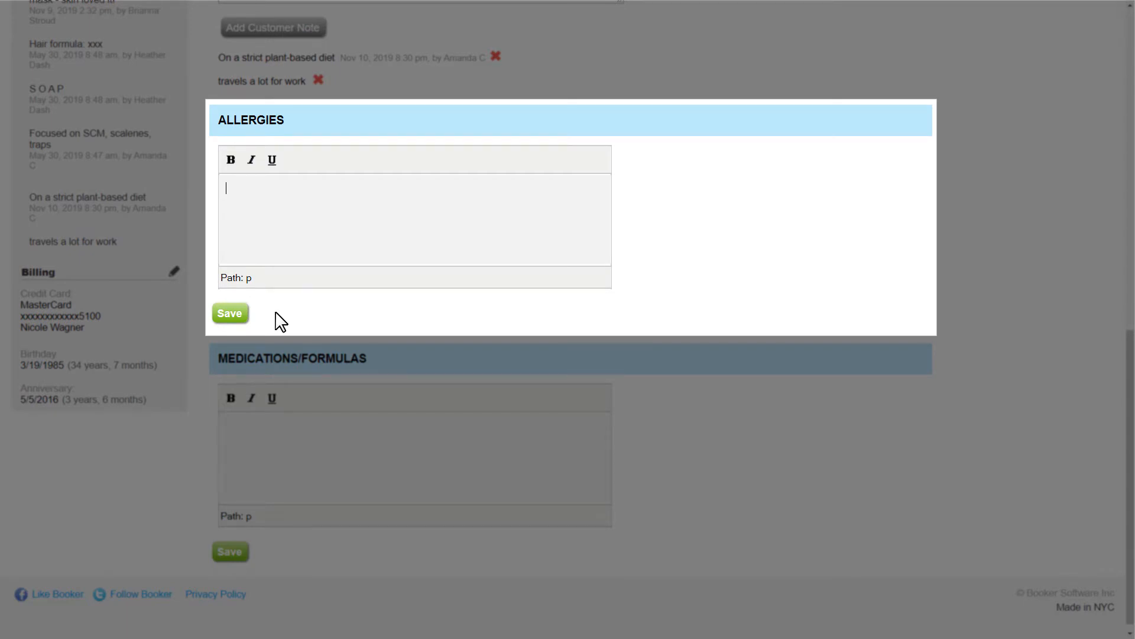
# Enter 'allergic to pumpkin' as Nicole's allergies and save
pyautogui.write('allergic to p')
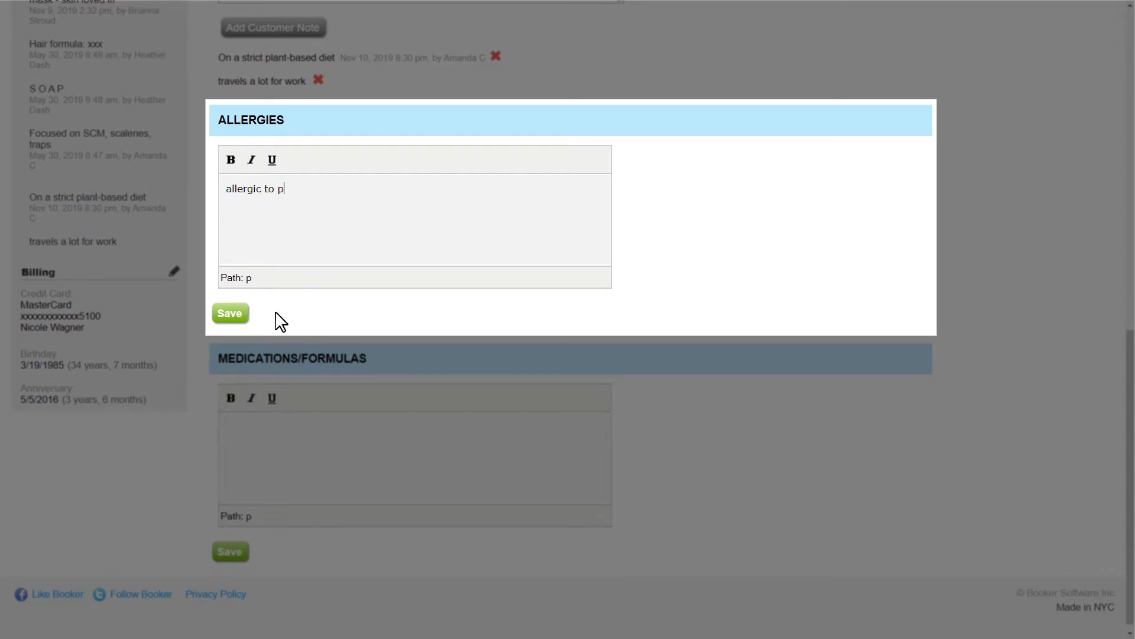
pyautogui.write('umpkin')
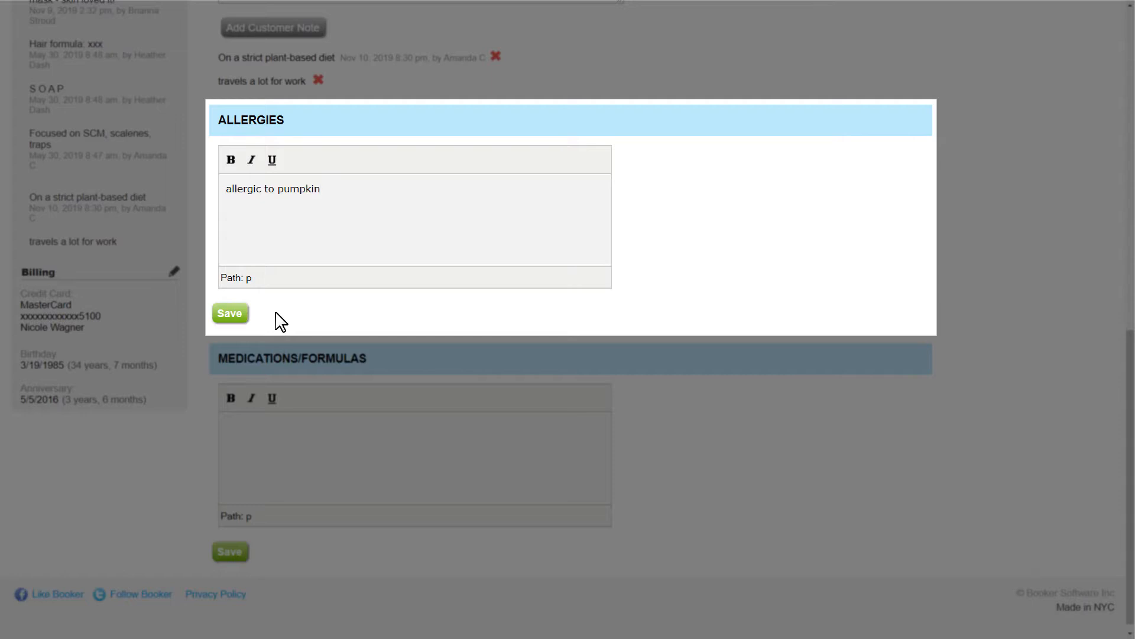
pyautogui.click(230, 313)
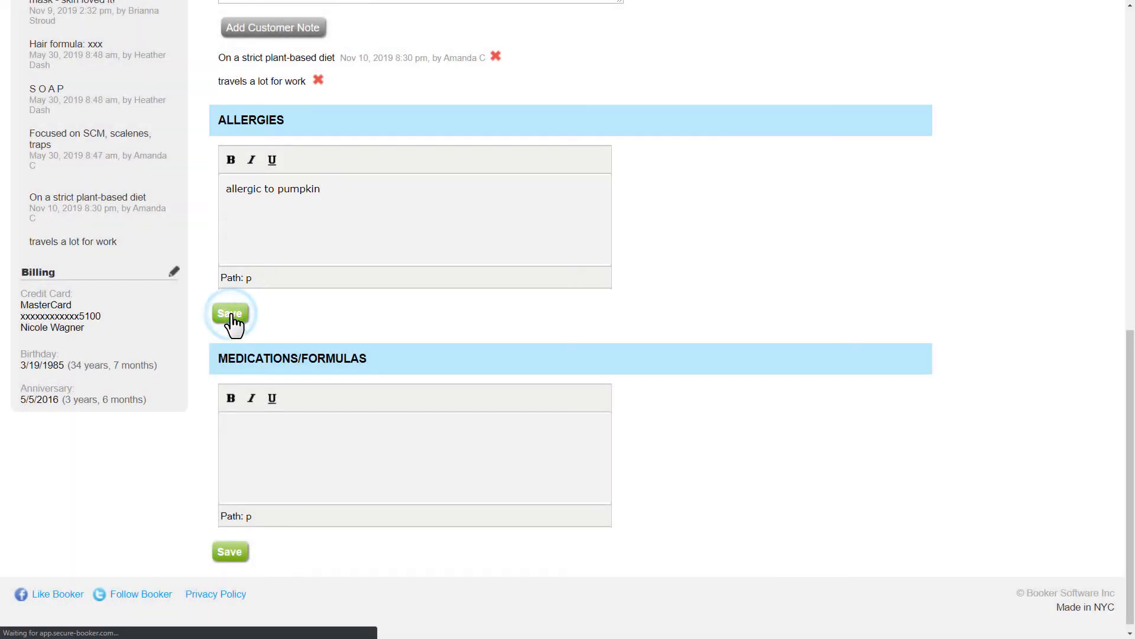
pyautogui.click(229, 313)
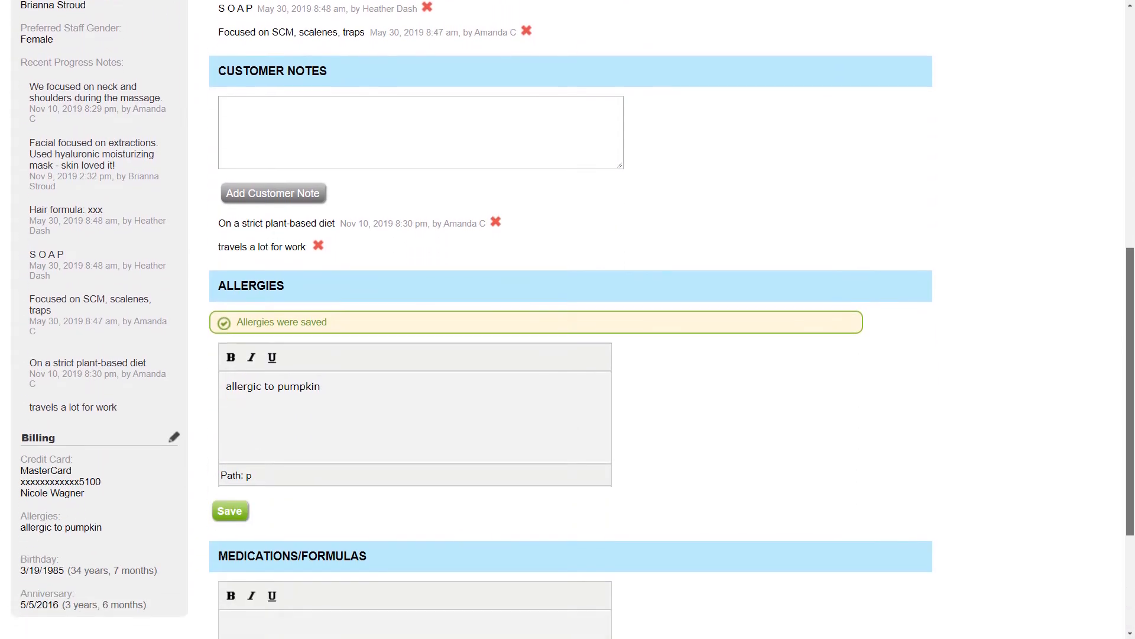
pyautogui.scroll(-3)
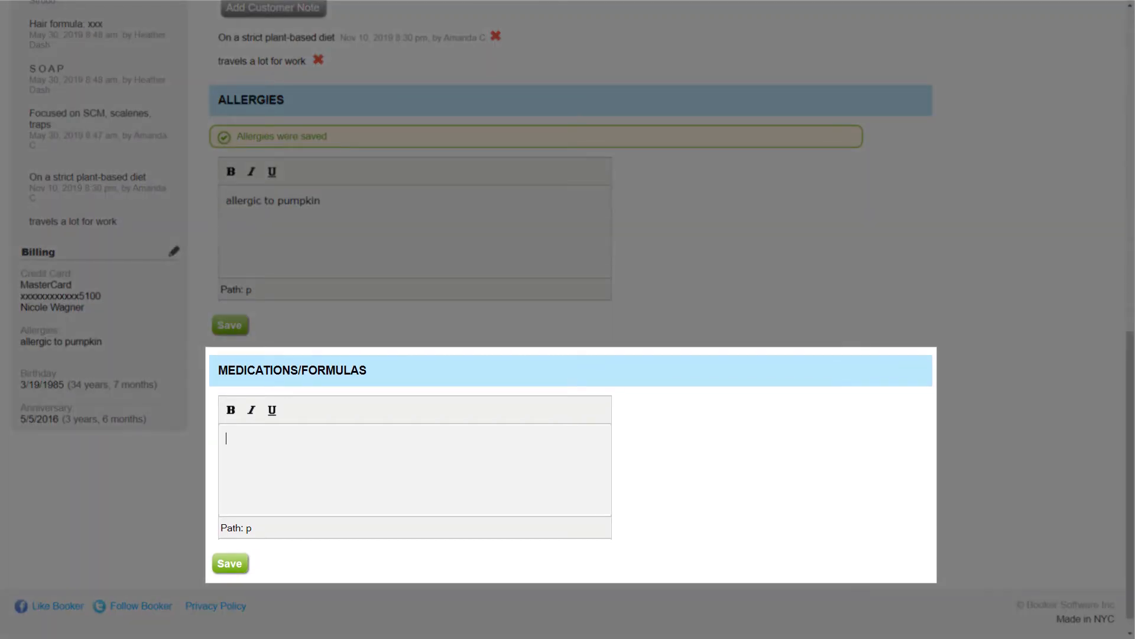
# Enter 'Amlodipine' in the Medications/Formulas editor and save it
pyautogui.write('A')
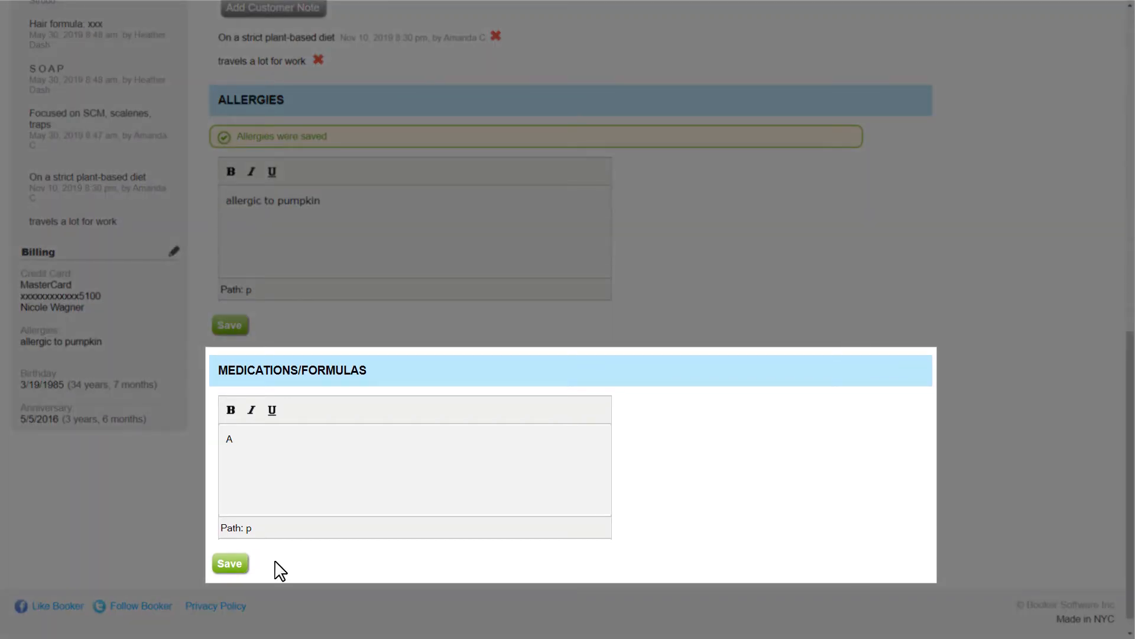
pyautogui.write('Amlodipine')
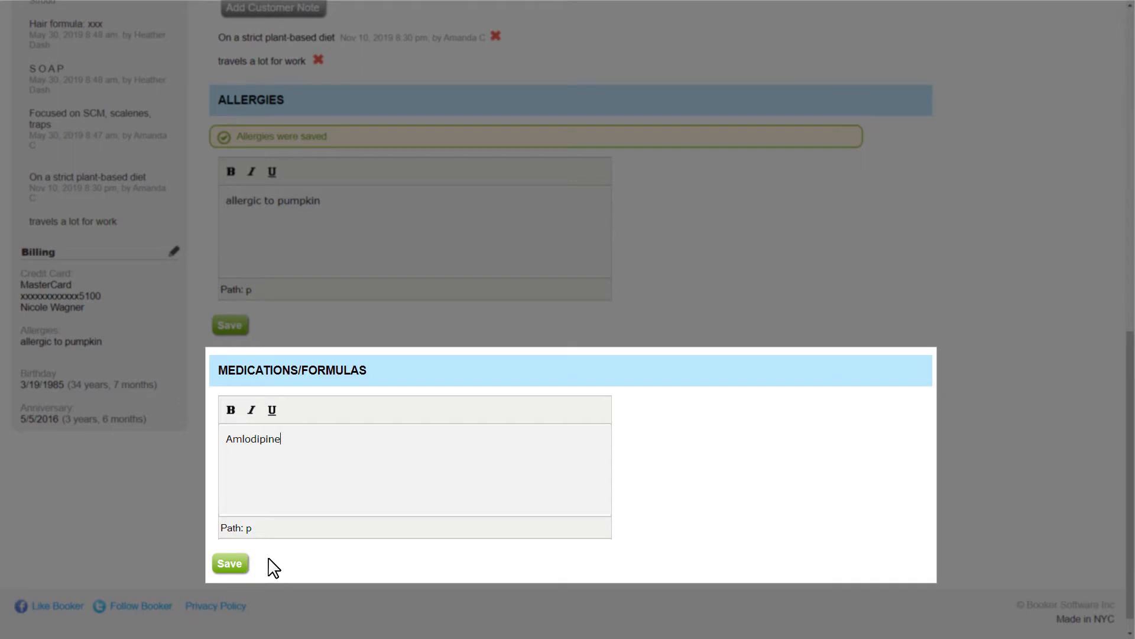
pyautogui.click(229, 564)
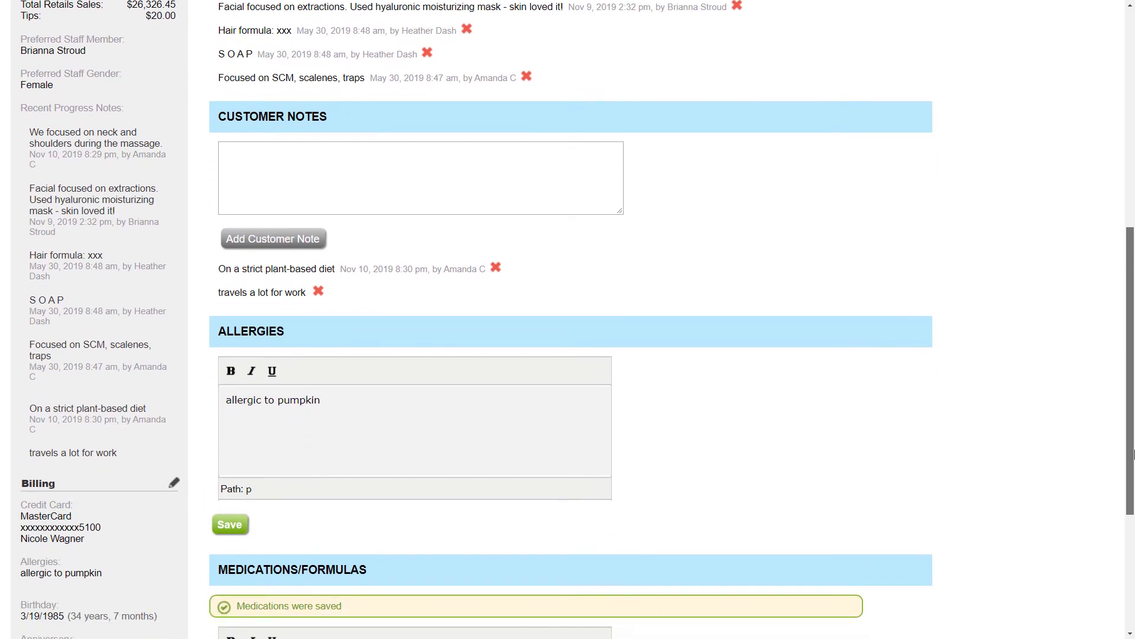
pyautogui.scroll(-3)
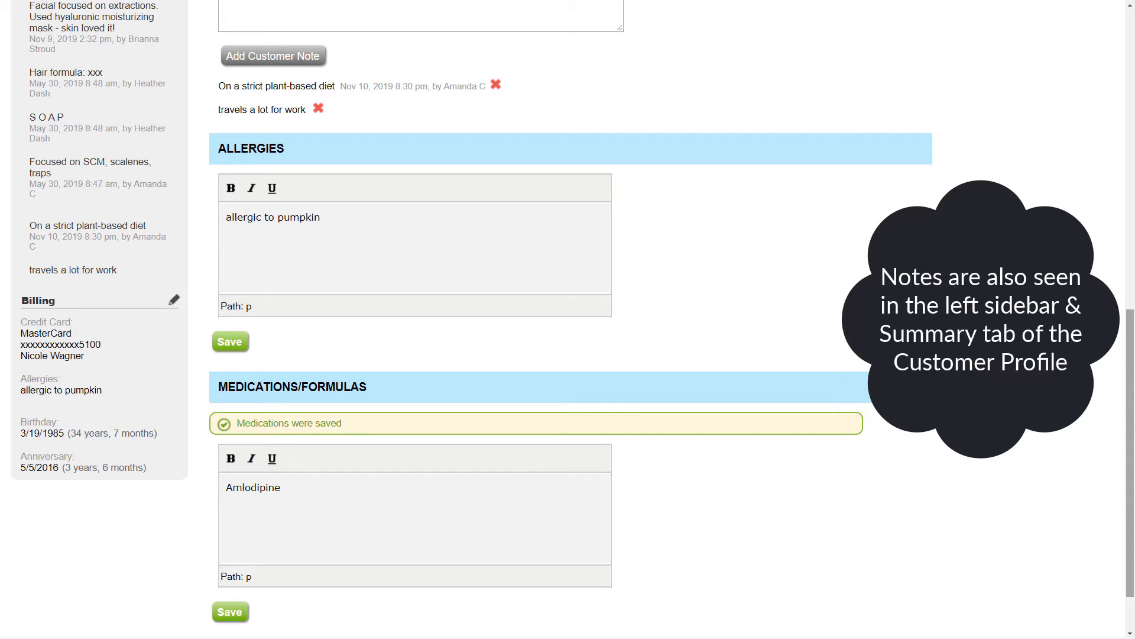
pyautogui.scroll(3)
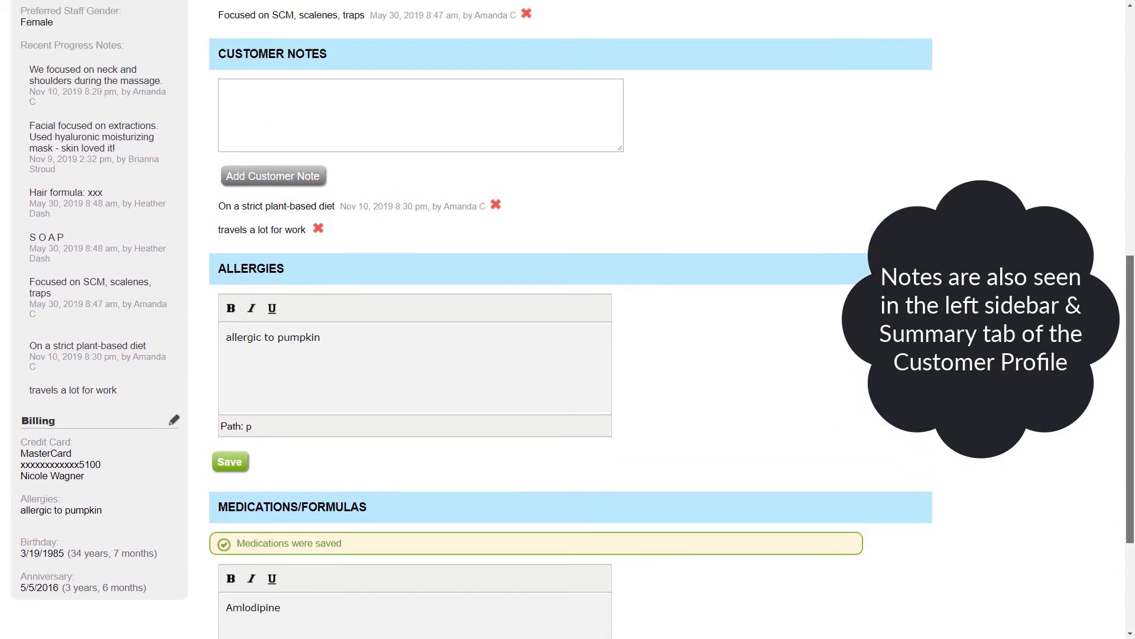
pyautogui.scroll(3)
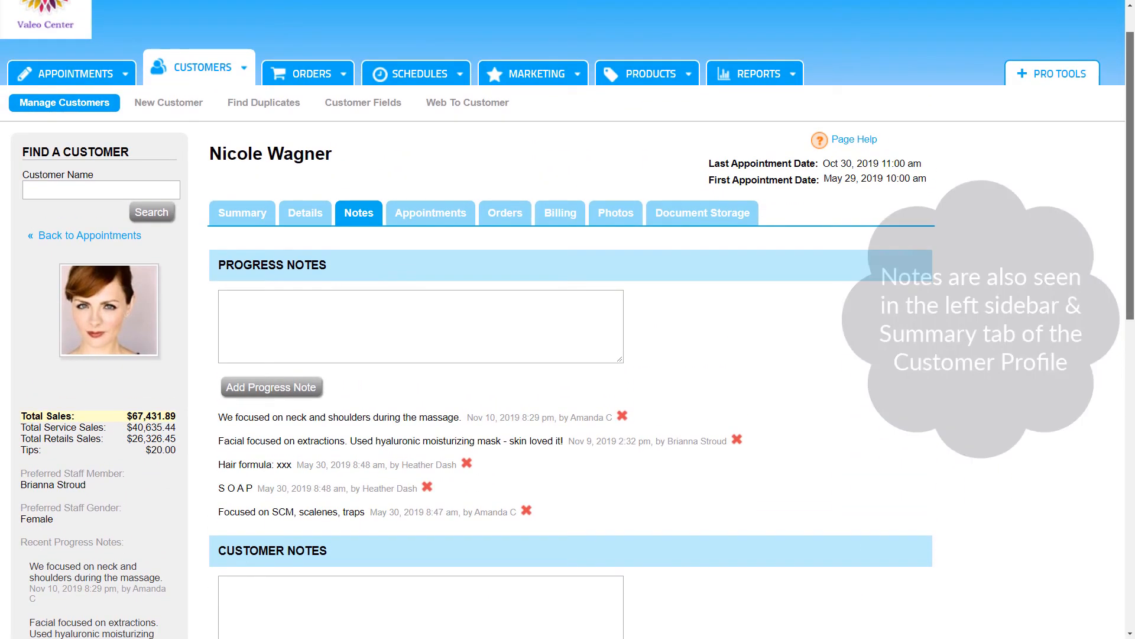